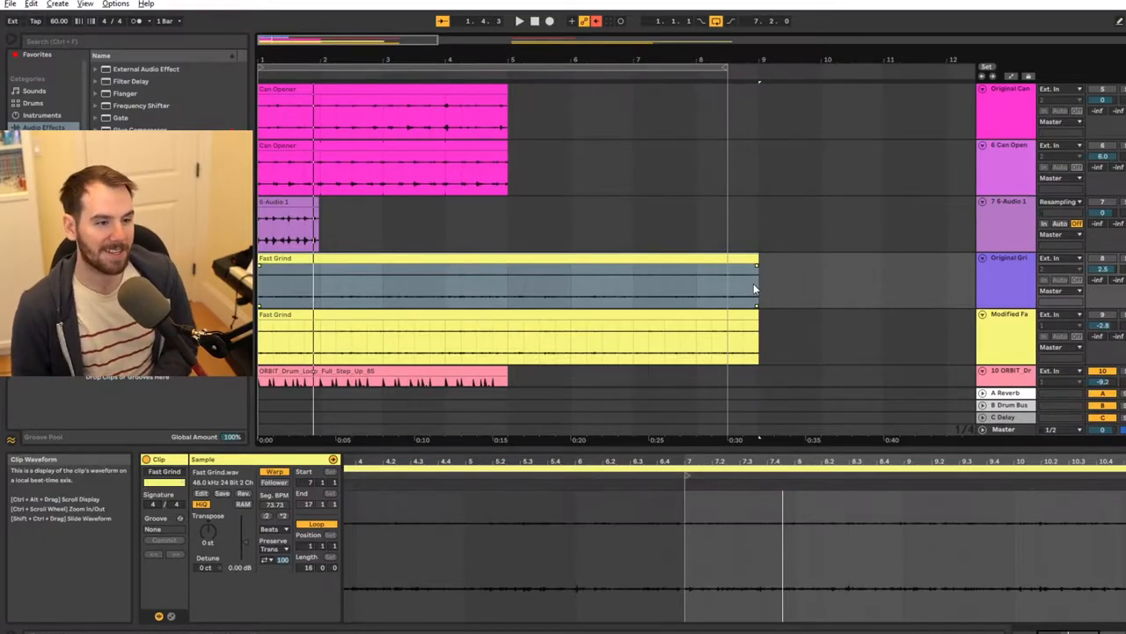
Add the Sizzle recording on two new tracks below the drum loop as Original and Modified.
{"action": "left_click", "coordinate": [1007, 257]}
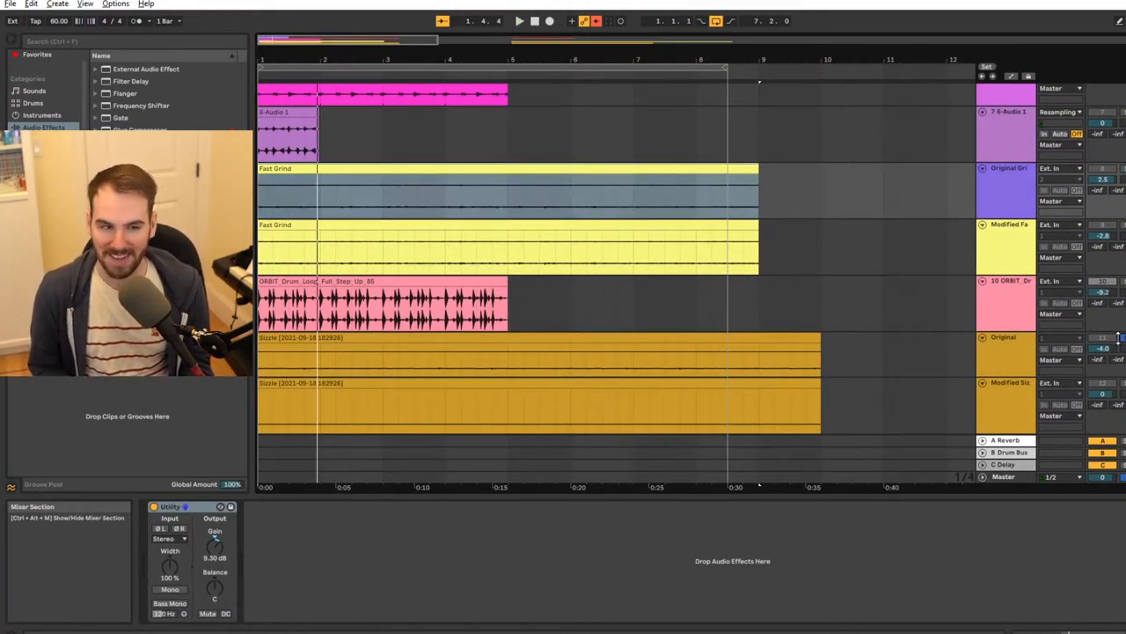
Select the Fast Grind clip in the Arrangement so its sample and warp settings show below.
{"action": "left_click", "coordinate": [520, 22]}
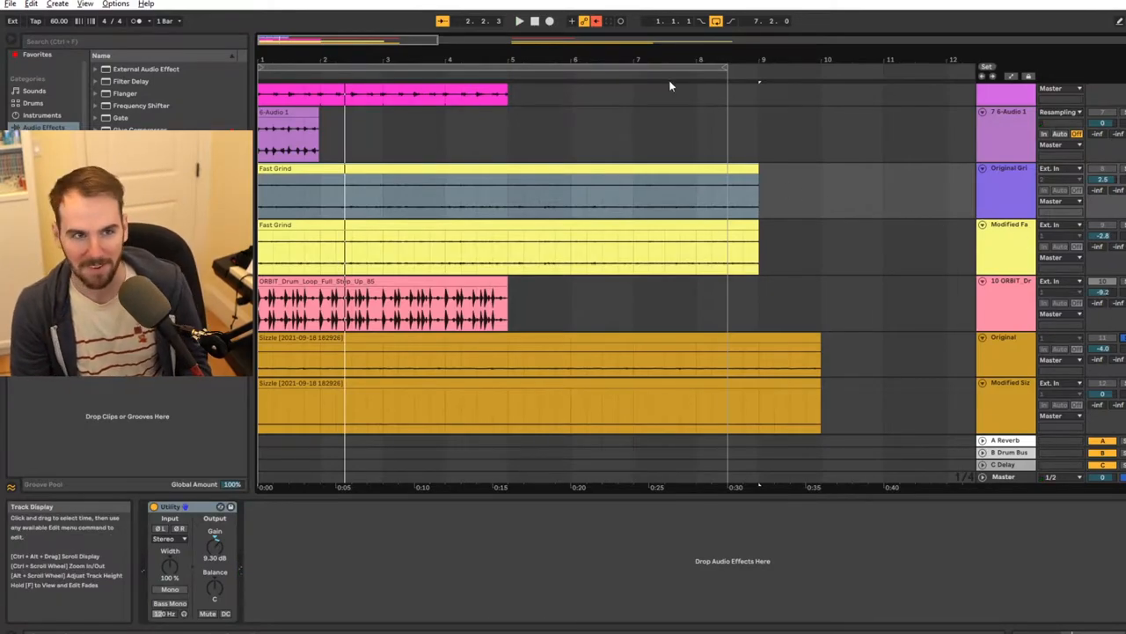
{"action": "left_click", "coordinate": [355, 181]}
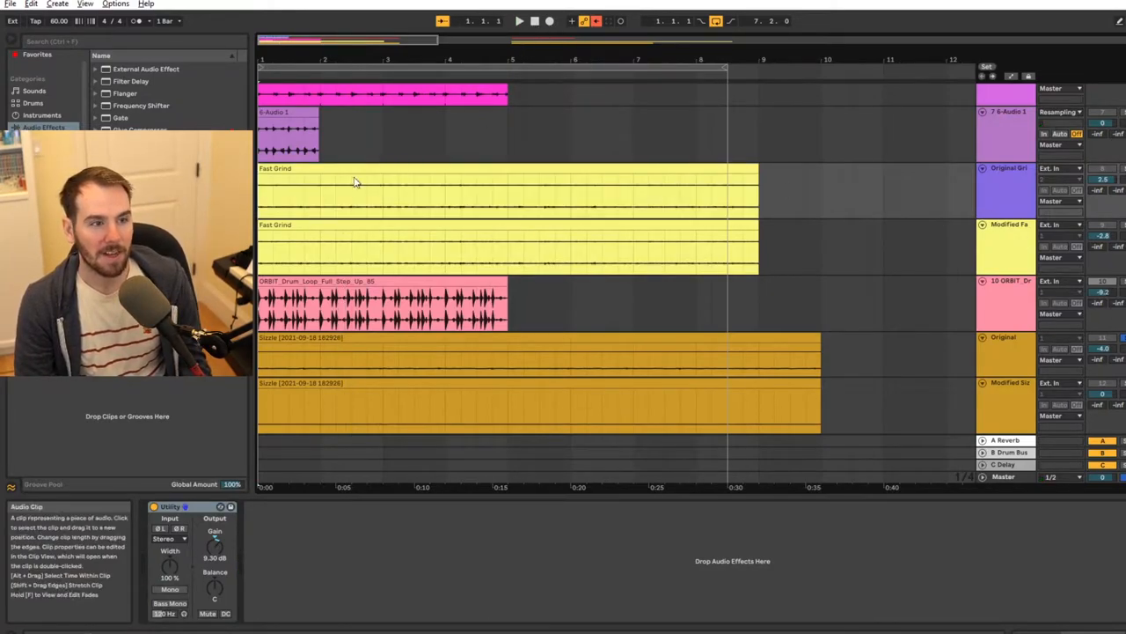
{"action": "left_click", "coordinate": [352, 184]}
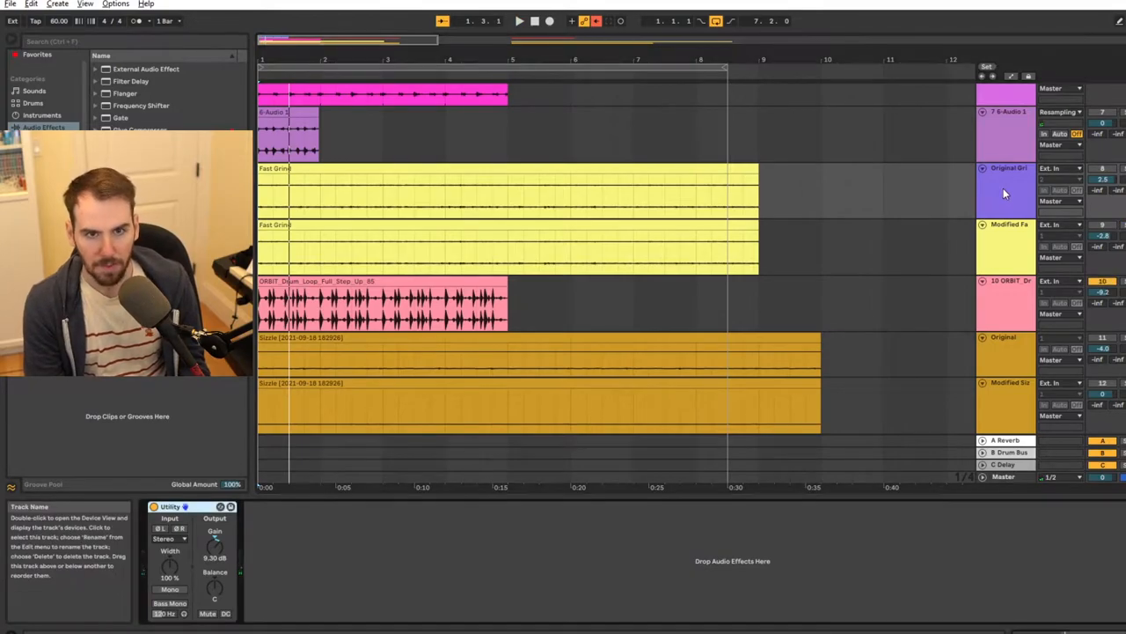
{"action": "left_click", "coordinate": [507, 191]}
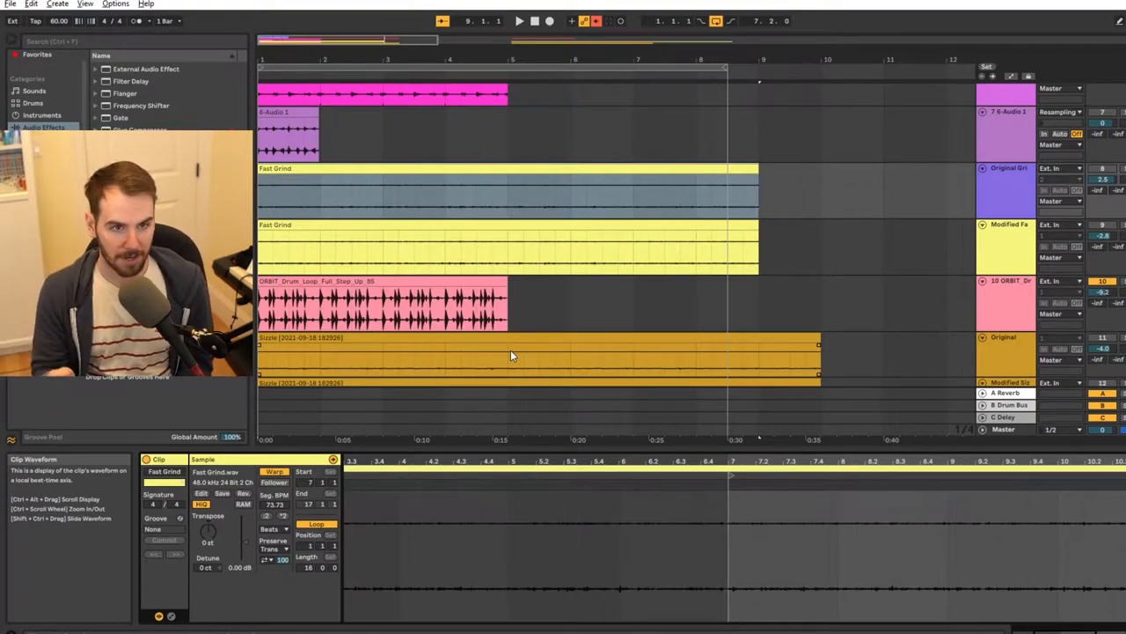
{"action": "left_click", "coordinate": [507, 190]}
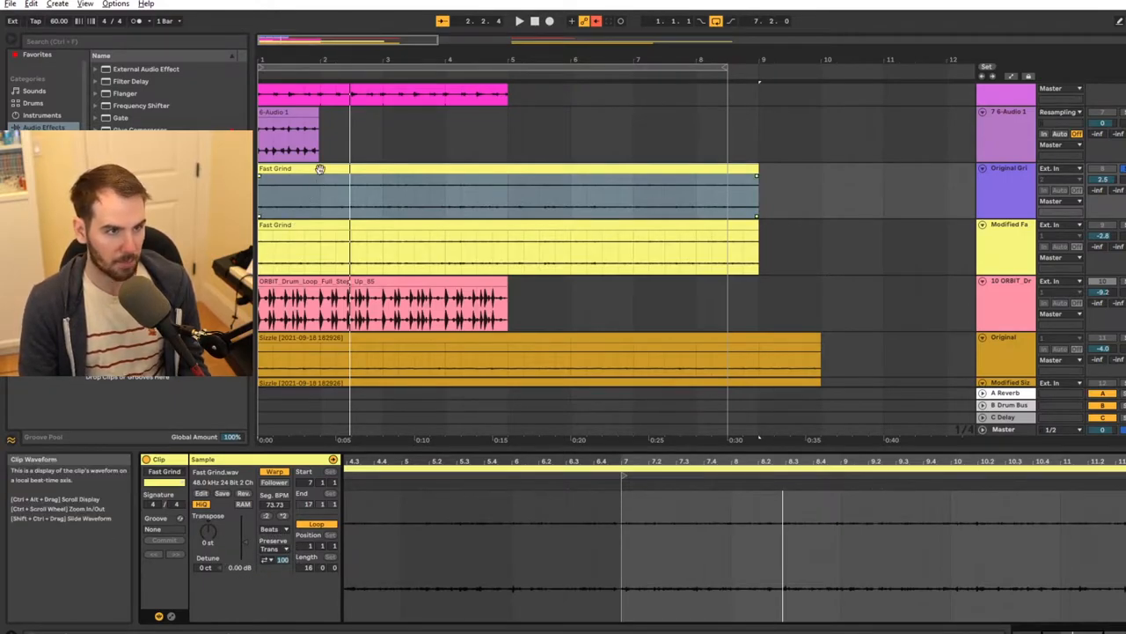
{"action": "left_click", "coordinate": [320, 169]}
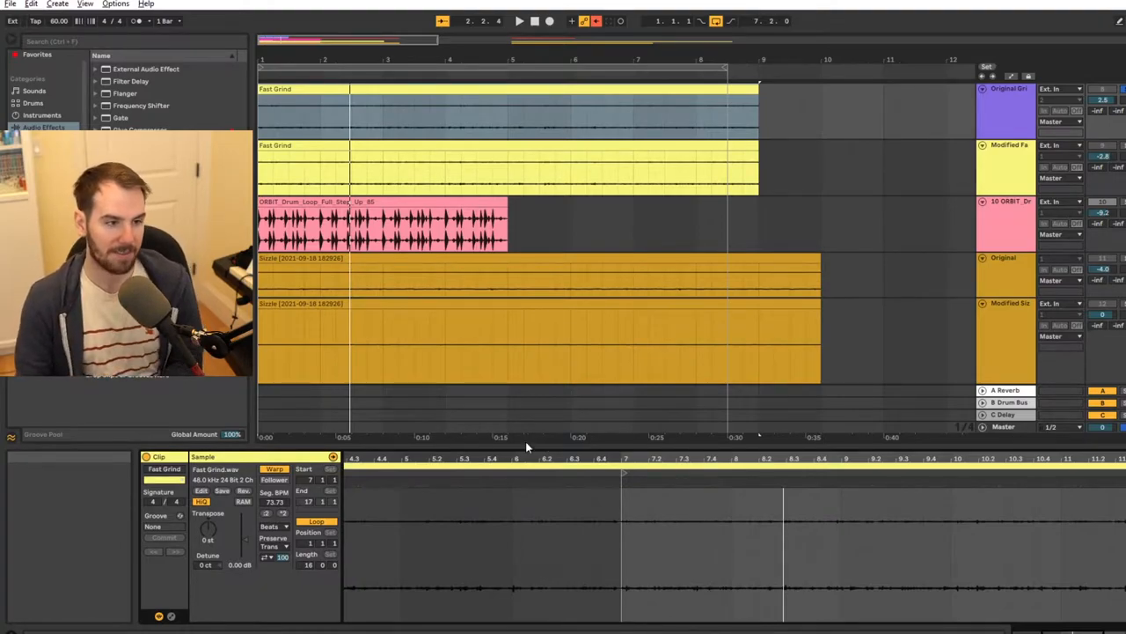
Set the Fast Grind clip's warp mode to Beats and adjust its Preserve and Transient Envelope.
{"action": "left_click", "coordinate": [283, 527]}
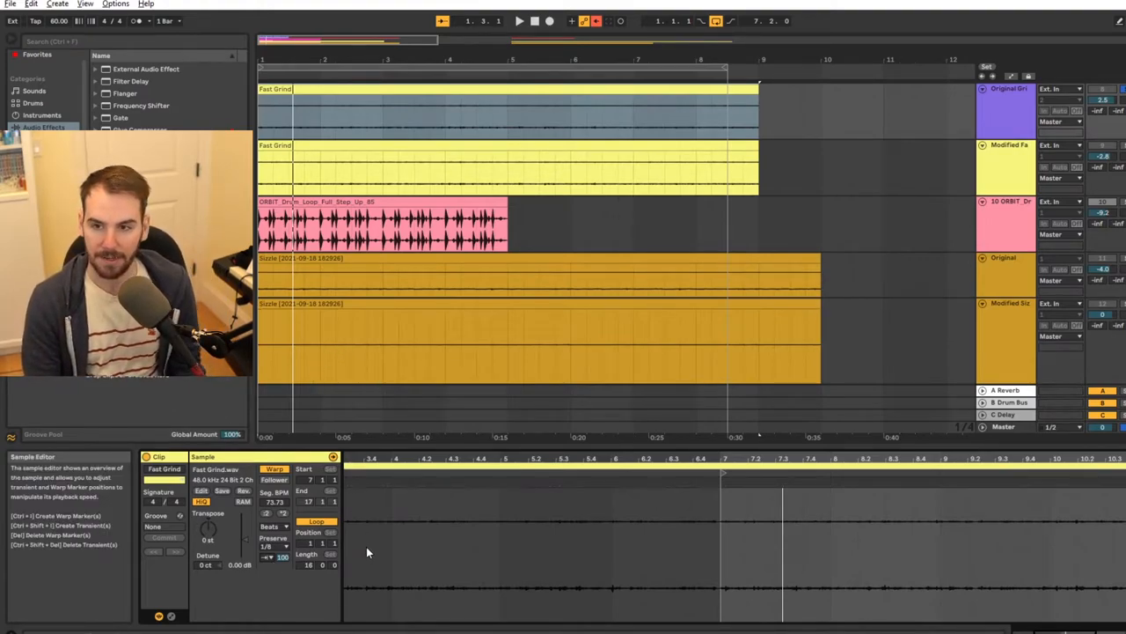
{"action": "left_click", "coordinate": [519, 21]}
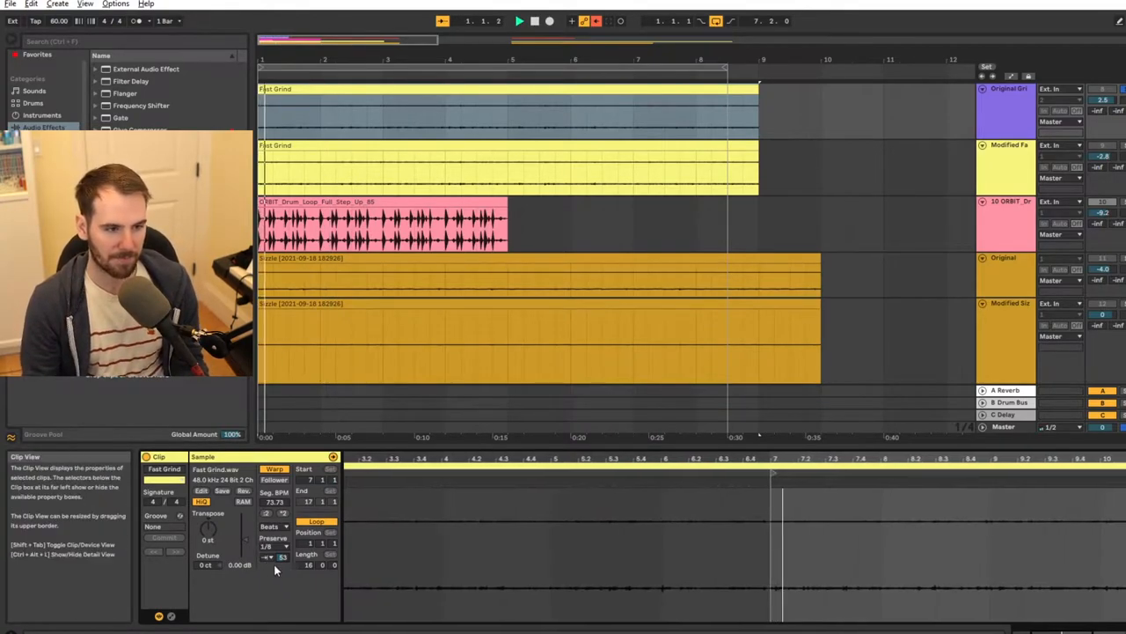
Choose a finer note division in the Preserve list for a tighter hi-hat rhythm.
{"action": "left_click", "coordinate": [272, 546]}
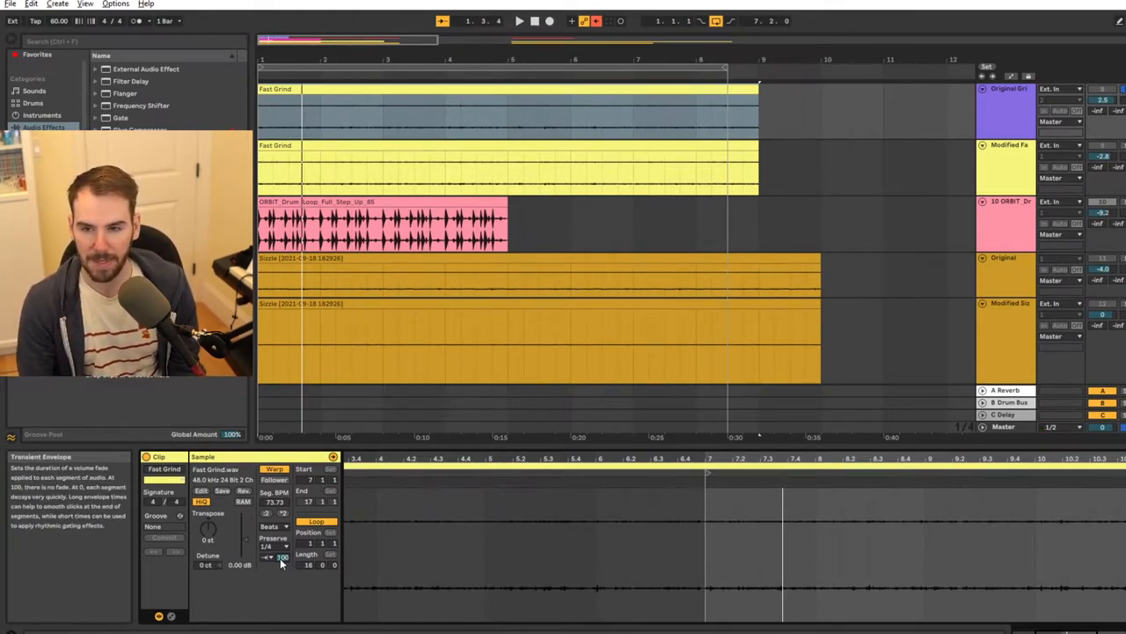
{"action": "left_click", "coordinate": [520, 21]}
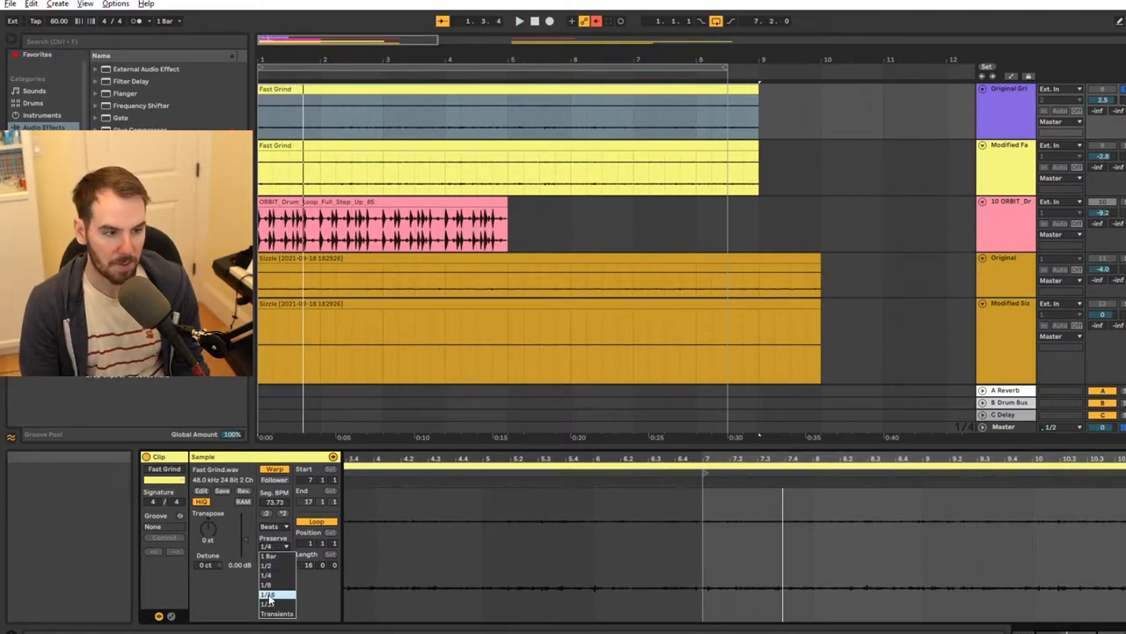
{"action": "left_click", "coordinate": [267, 584]}
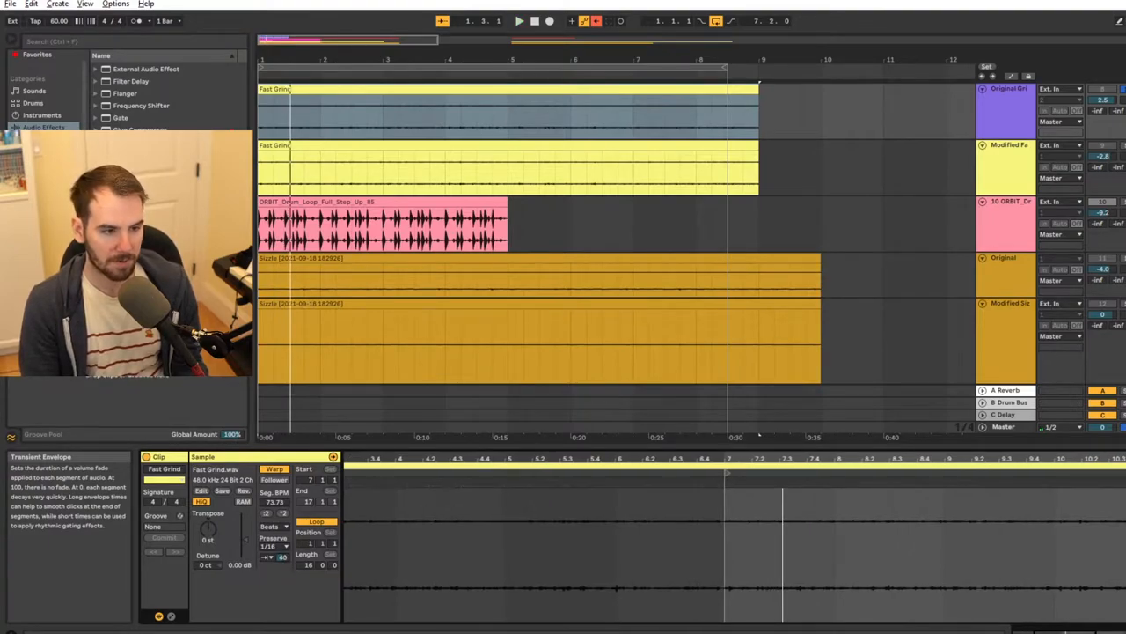
{"action": "left_click", "coordinate": [519, 21]}
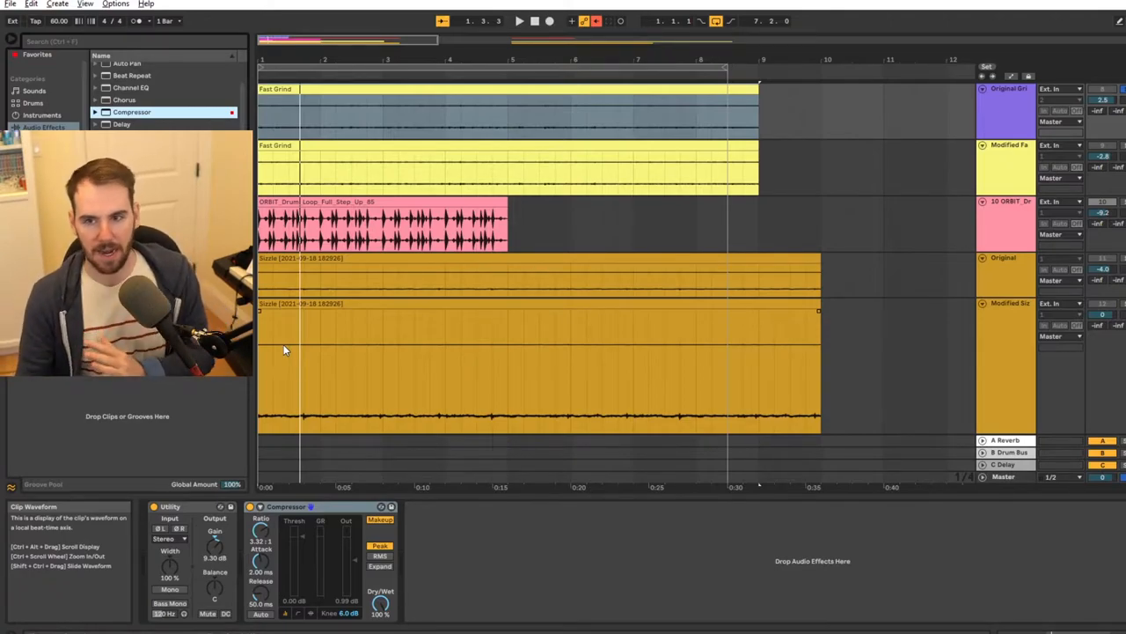
{"action": "mouse_move", "coordinate": [359, 401]}
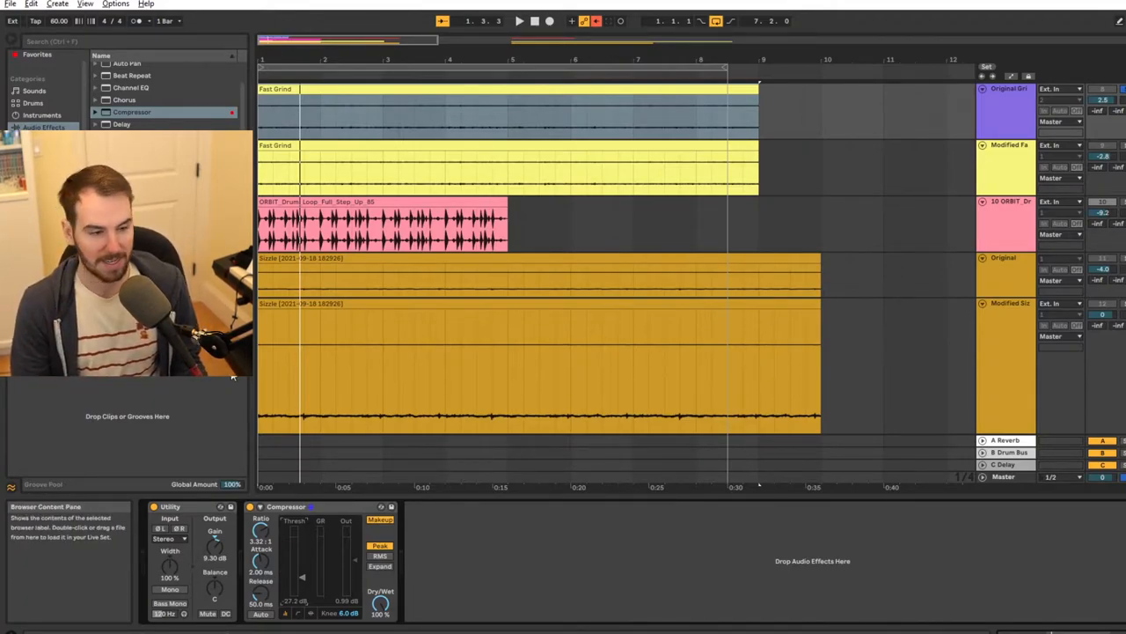
{"action": "mouse_move", "coordinate": [295, 585]}
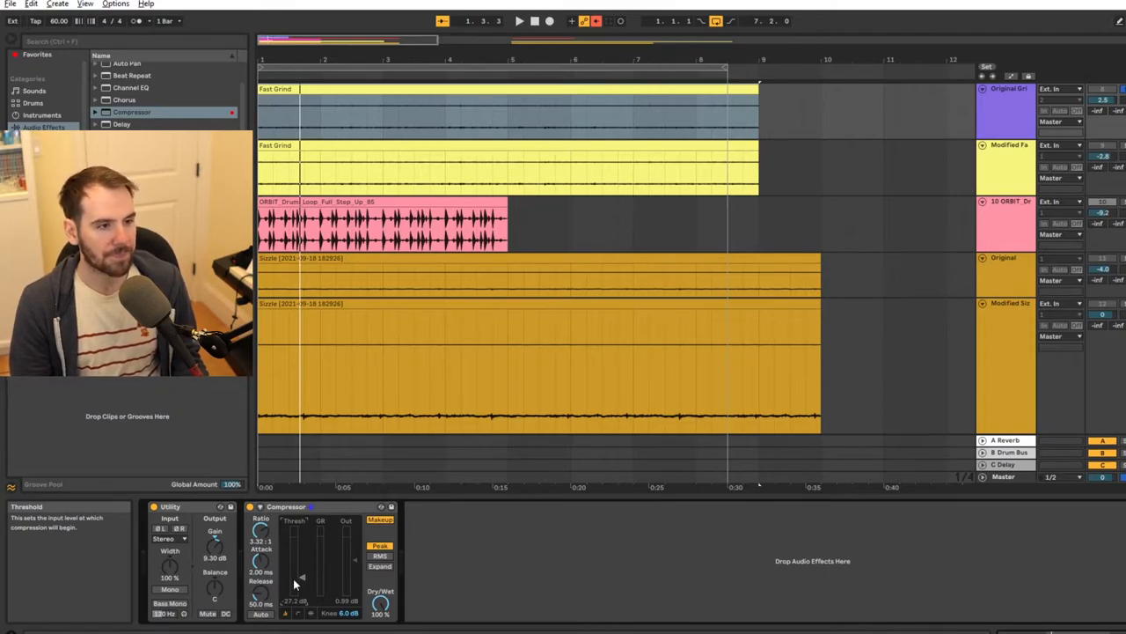
{"action": "mouse_move", "coordinate": [308, 537]}
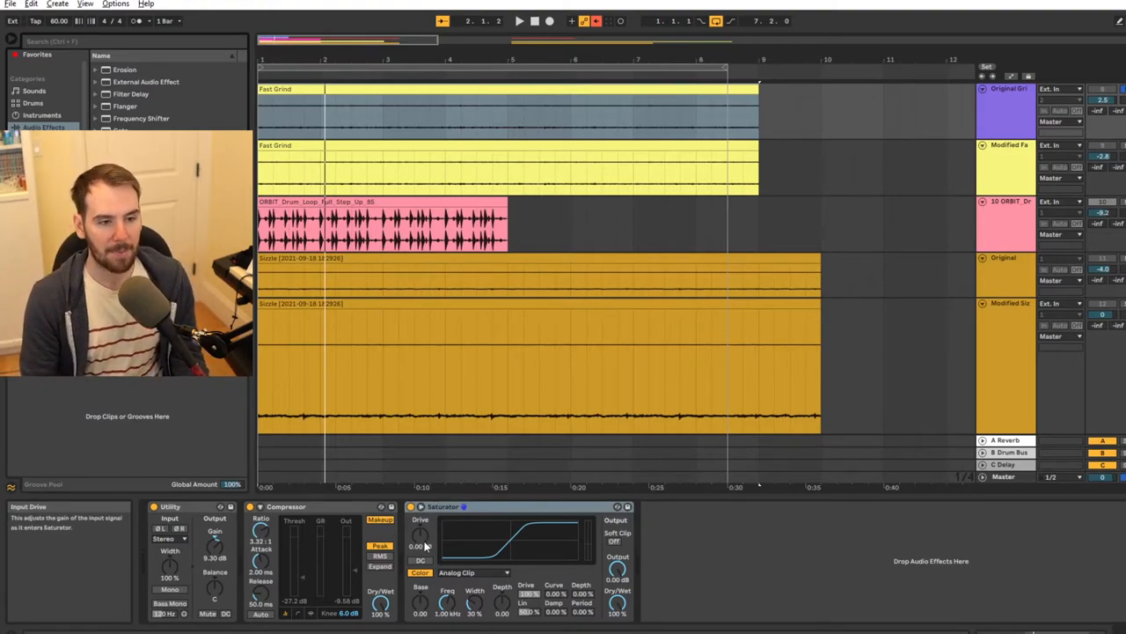
{"action": "mouse_move", "coordinate": [422, 524]}
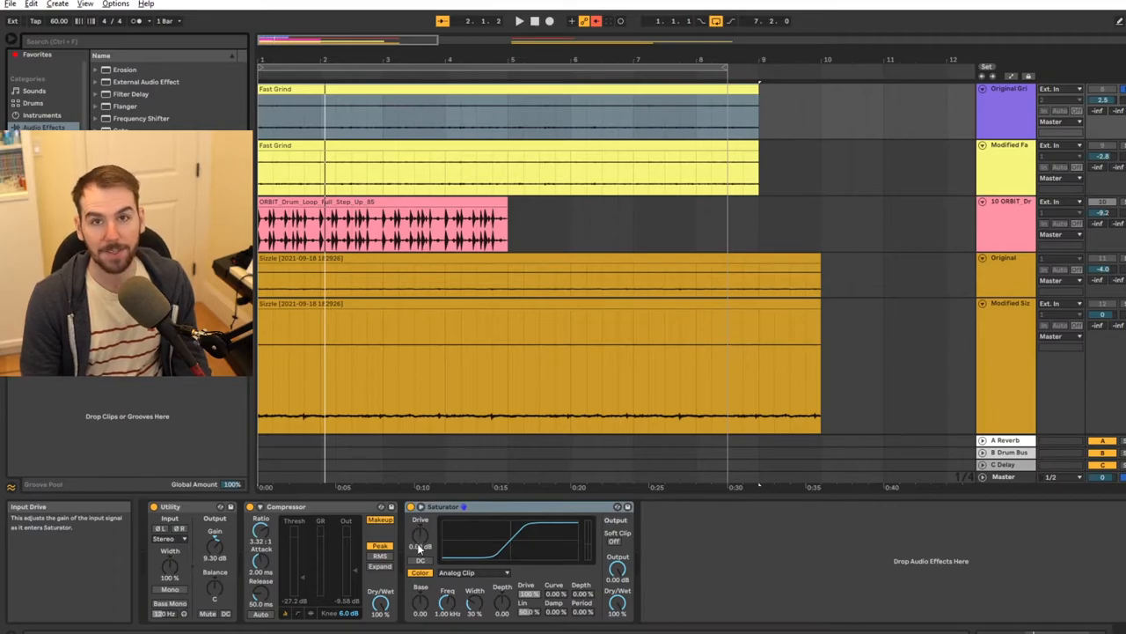
Raise the Saturator's Drive on the Modified Sizzle track and toggle it to compare.
{"action": "left_click_drag", "start_coordinate": [421, 546], "coordinate": [420, 525]}
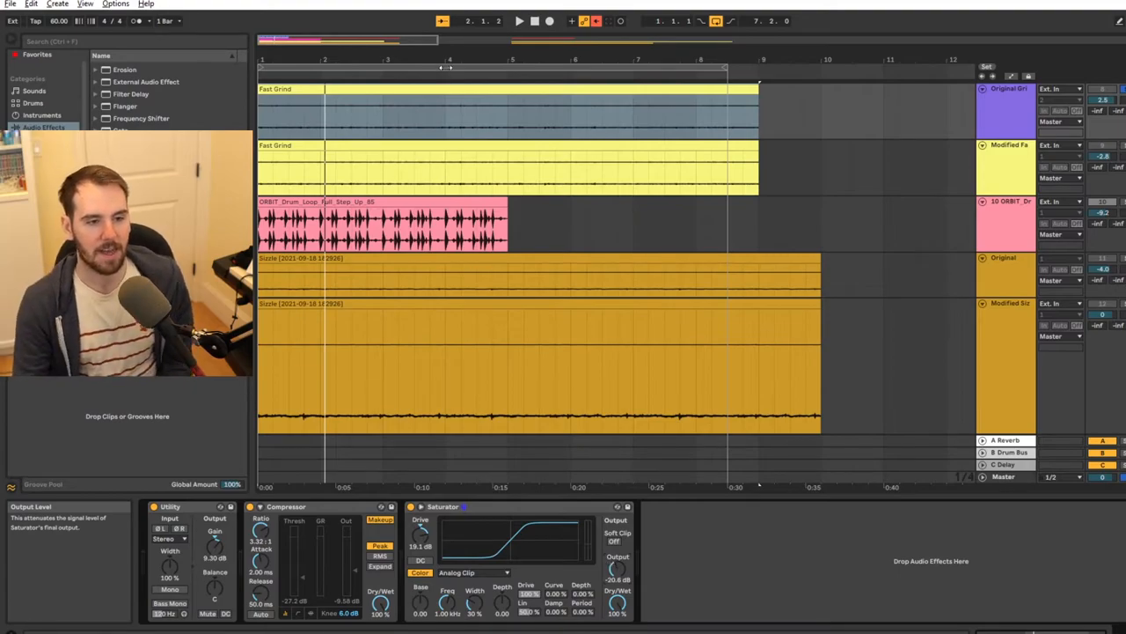
{"action": "mouse_move", "coordinate": [616, 578]}
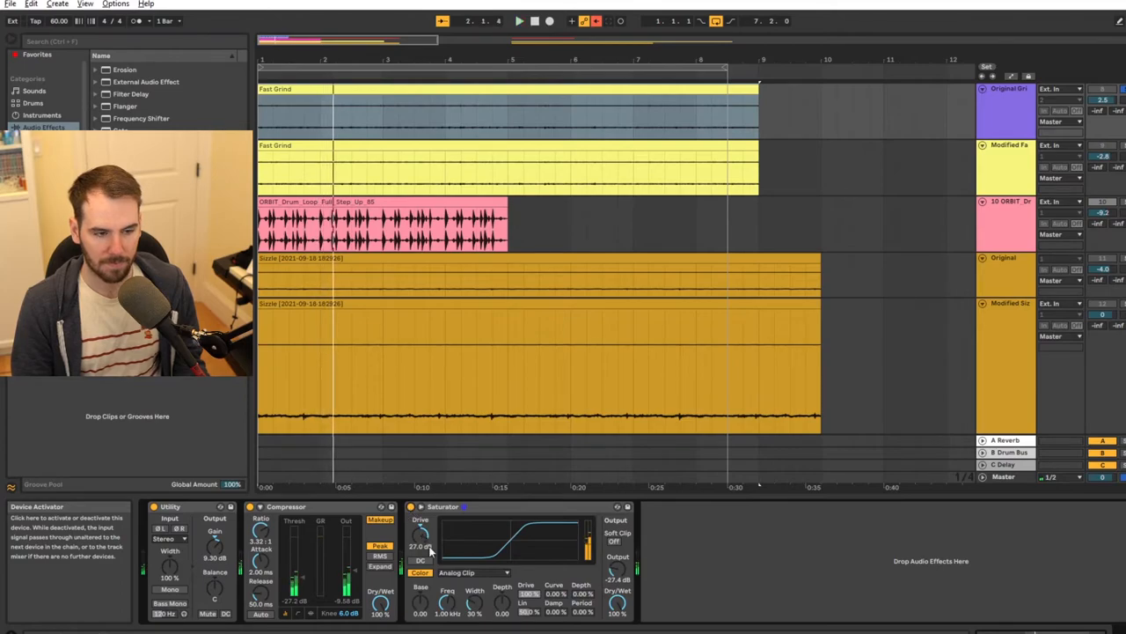
{"action": "left_click", "coordinate": [474, 572]}
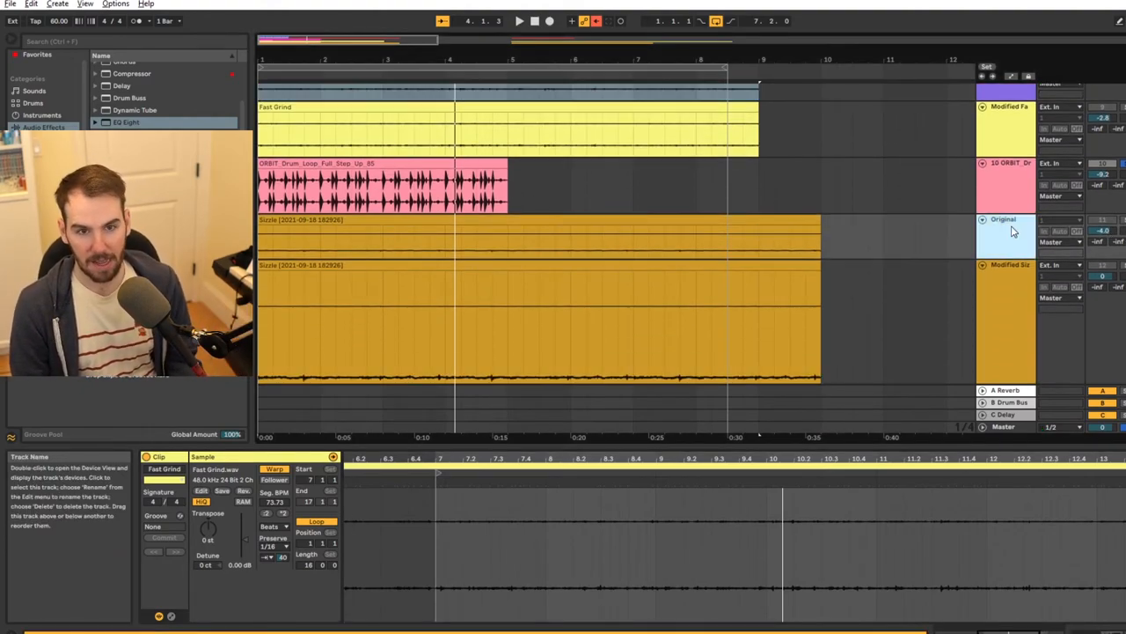
Show the Modified Sizzle chain, set playback inside the clip and play the processed loop.
{"action": "left_click", "coordinate": [1003, 218]}
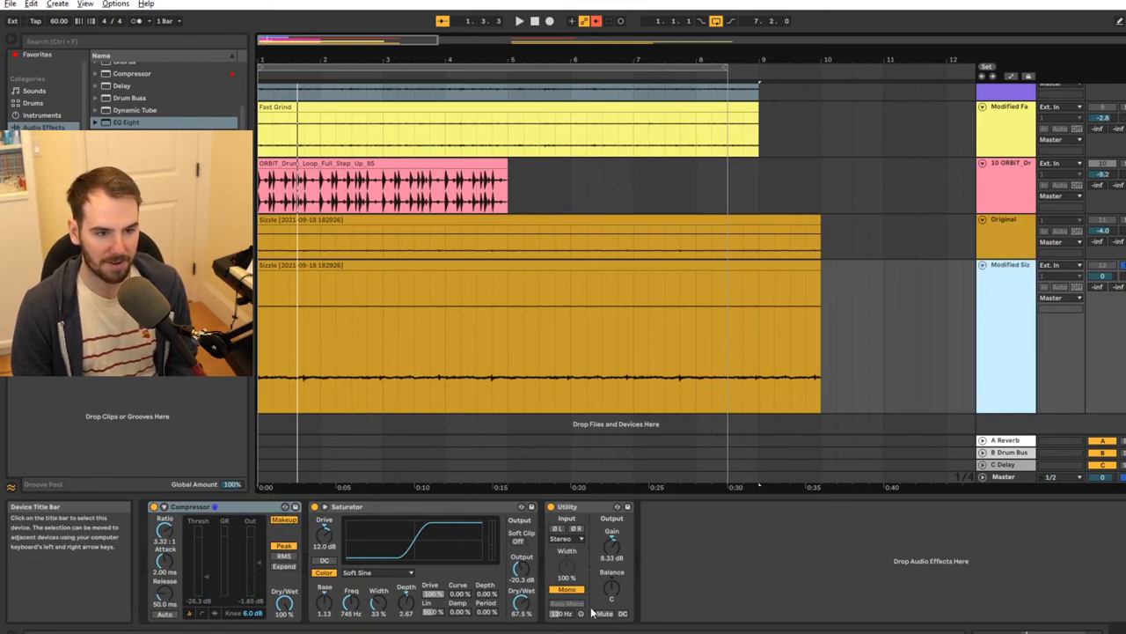
{"action": "left_click", "coordinate": [321, 379]}
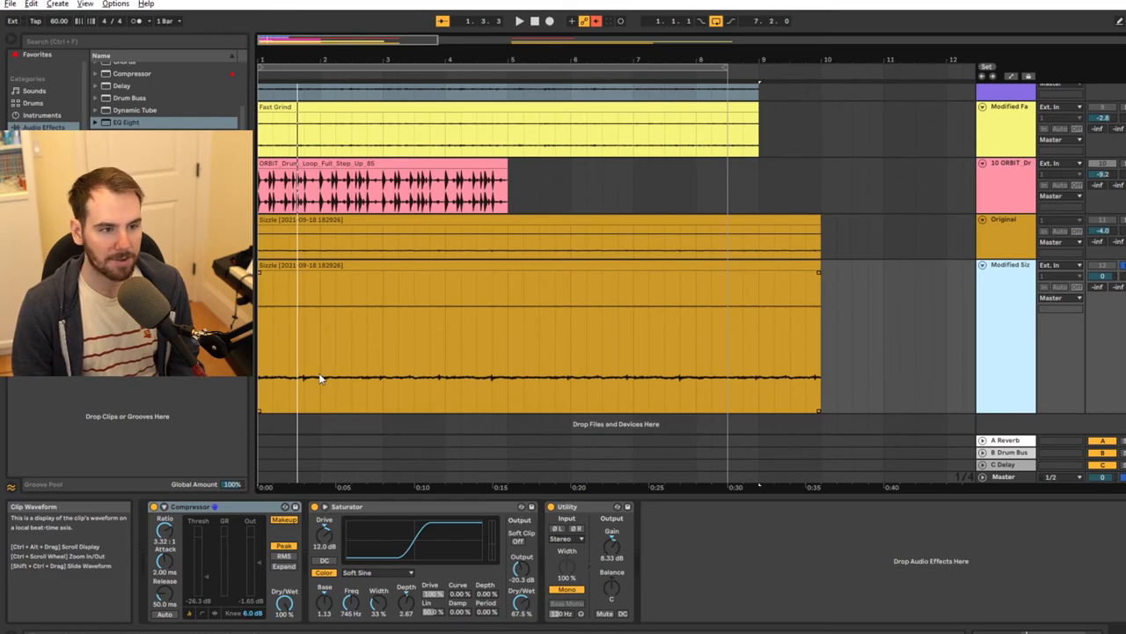
{"action": "mouse_move", "coordinate": [361, 343]}
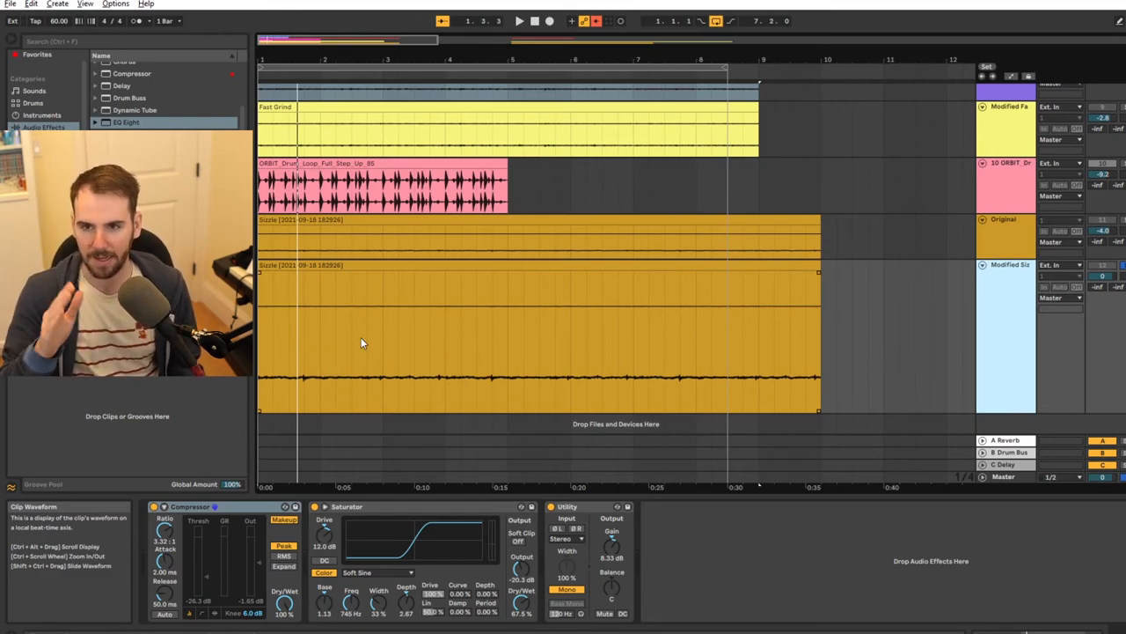
{"action": "left_click", "coordinate": [519, 22]}
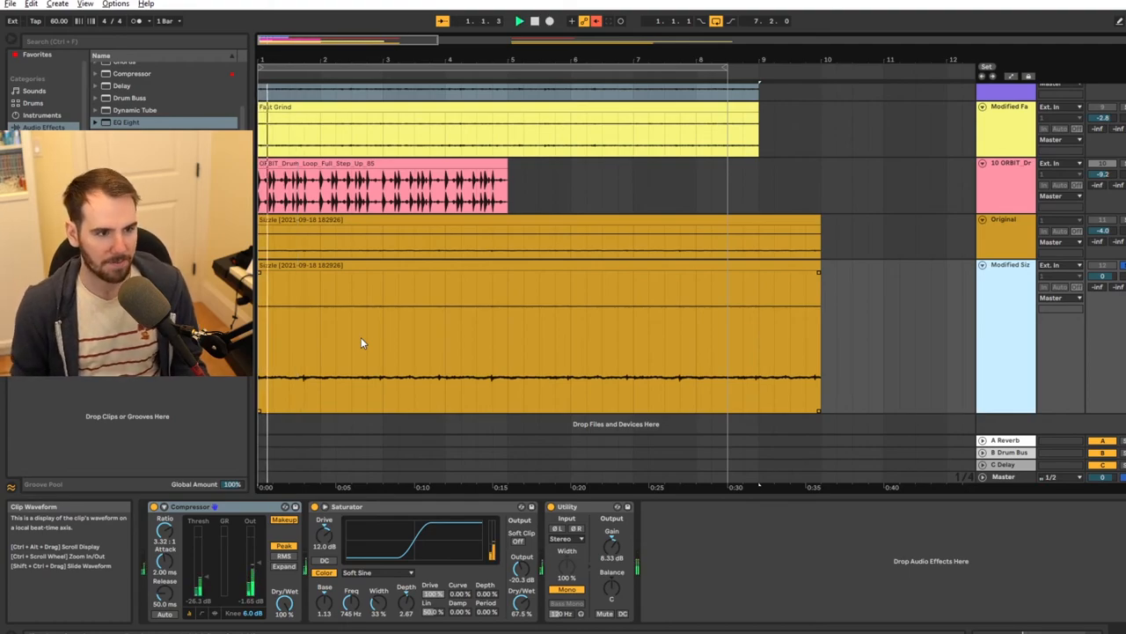